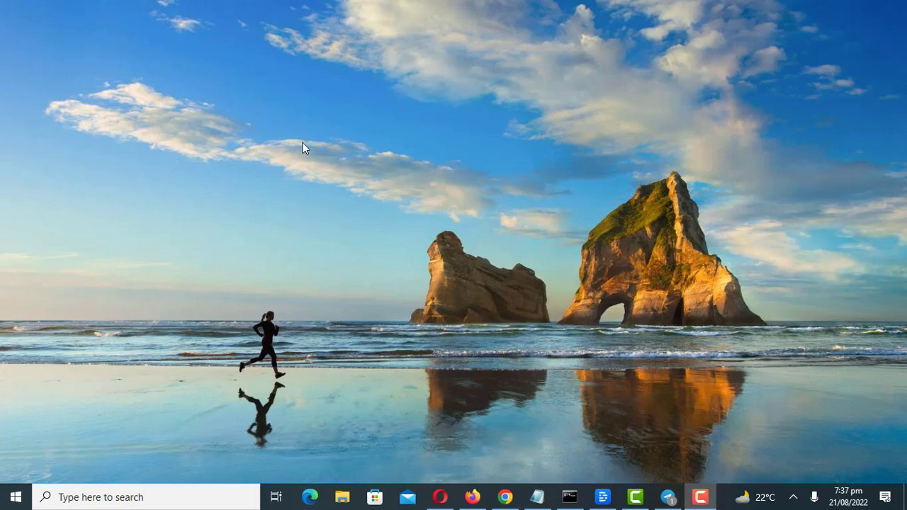
Search Windows for 'disk management' and open Create and format hard disk partitions.
{"action": "left_click", "coordinate": [141, 496]}
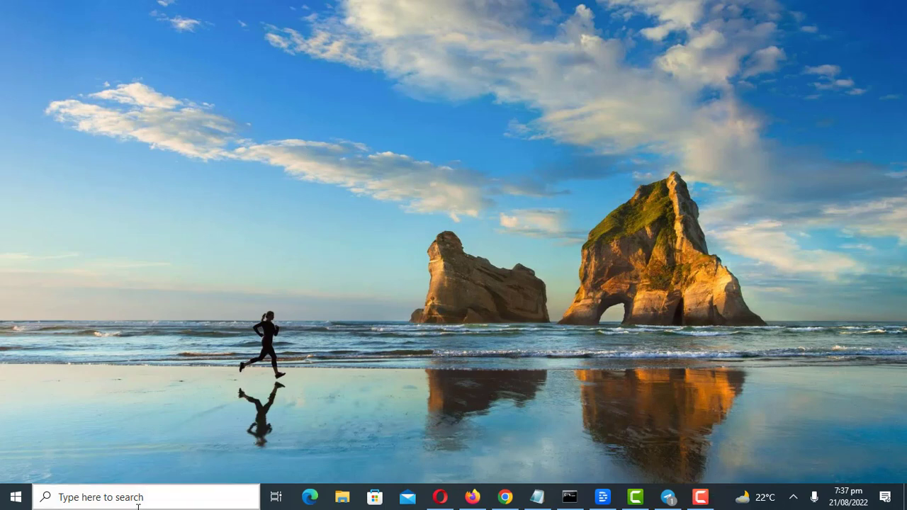
{"action": "type", "text": "d"}
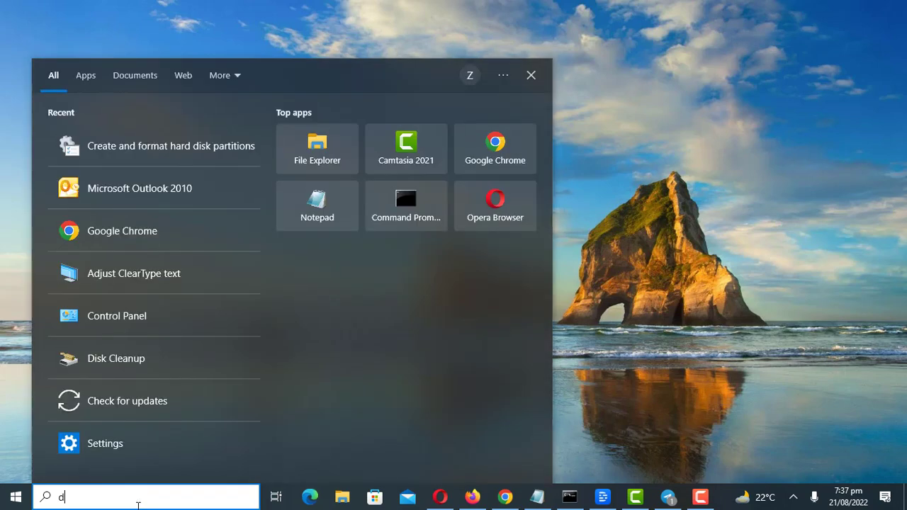
{"action": "type", "text": "isk m"}
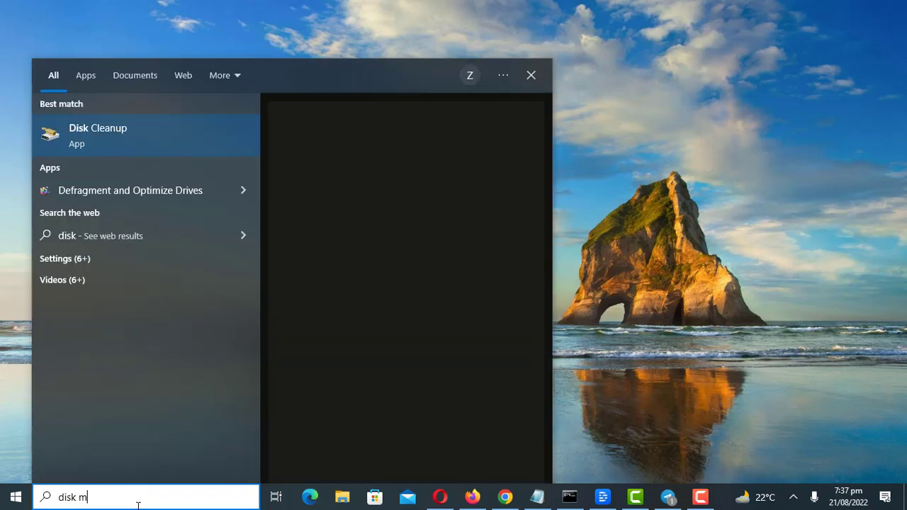
{"action": "type", "text": "ak"}
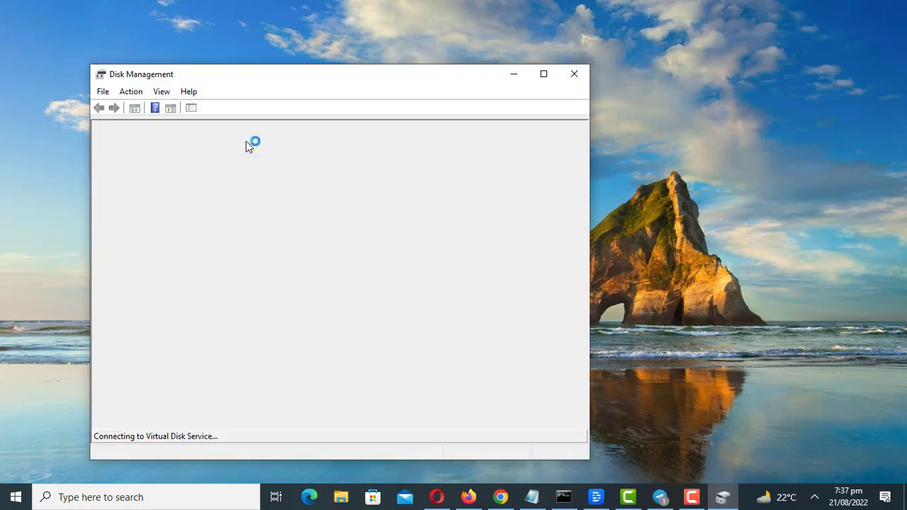
{"action": "mouse_move", "coordinate": [543, 74]}
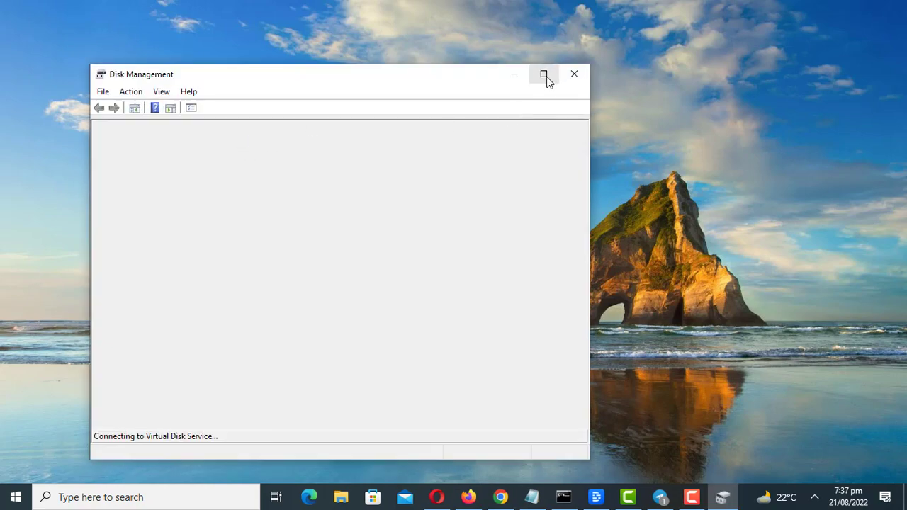
Maximize the Disk Management window and open the Action menu.
{"action": "left_click", "coordinate": [543, 73]}
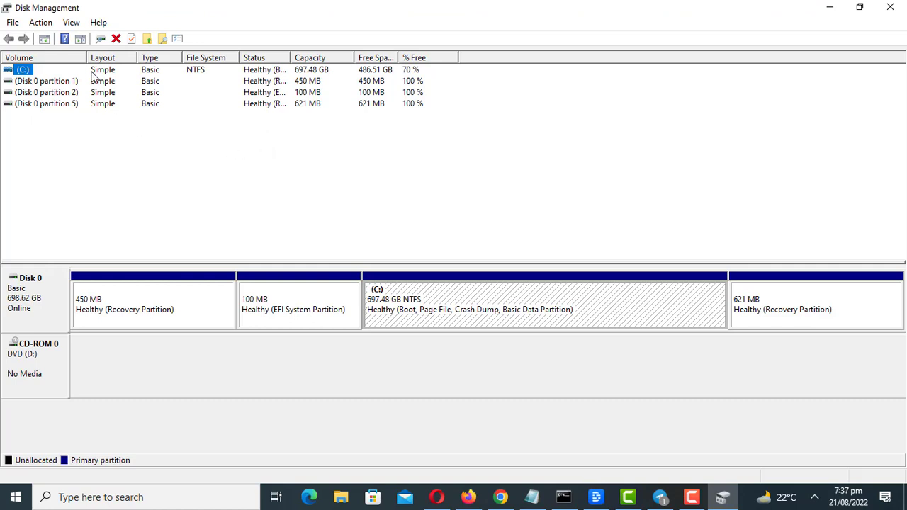
{"action": "left_click", "coordinate": [40, 22]}
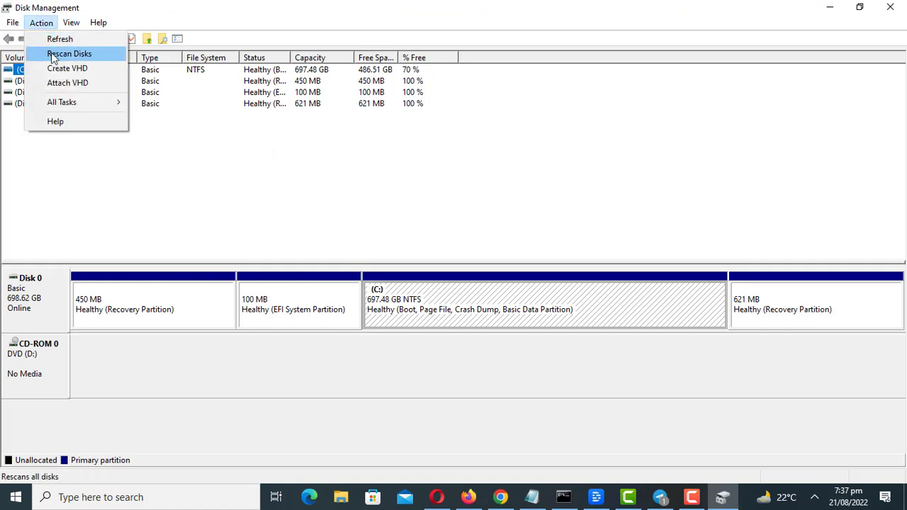
{"action": "mouse_move", "coordinate": [67, 68]}
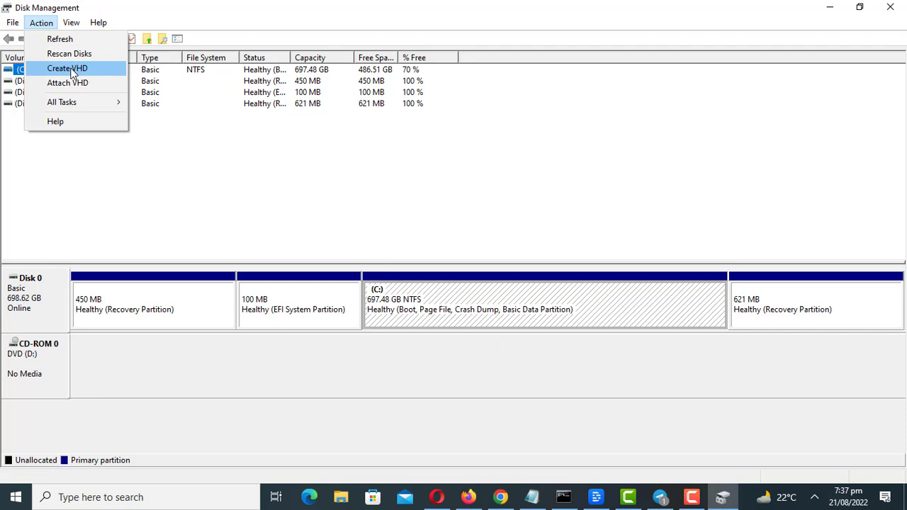
Start a new virtual hard disk saved as My Files in Documents.
{"action": "left_click", "coordinate": [67, 68]}
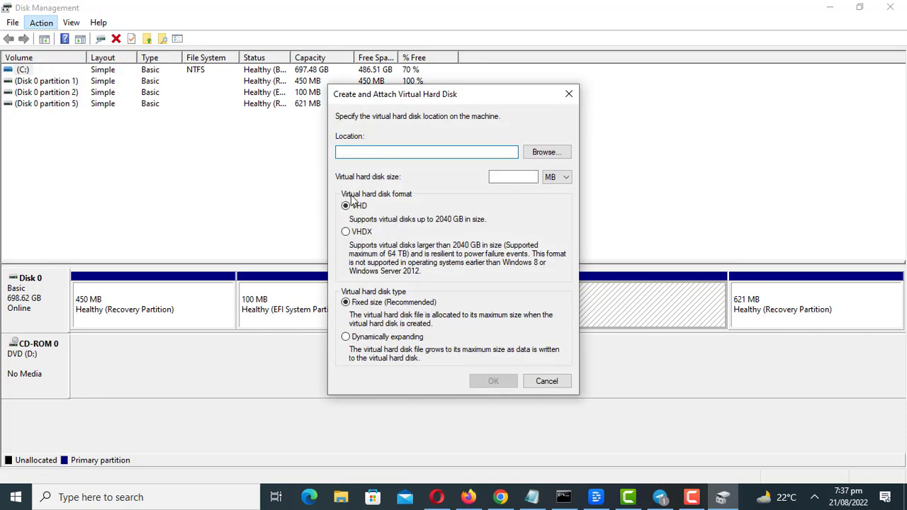
{"action": "mouse_move", "coordinate": [546, 151]}
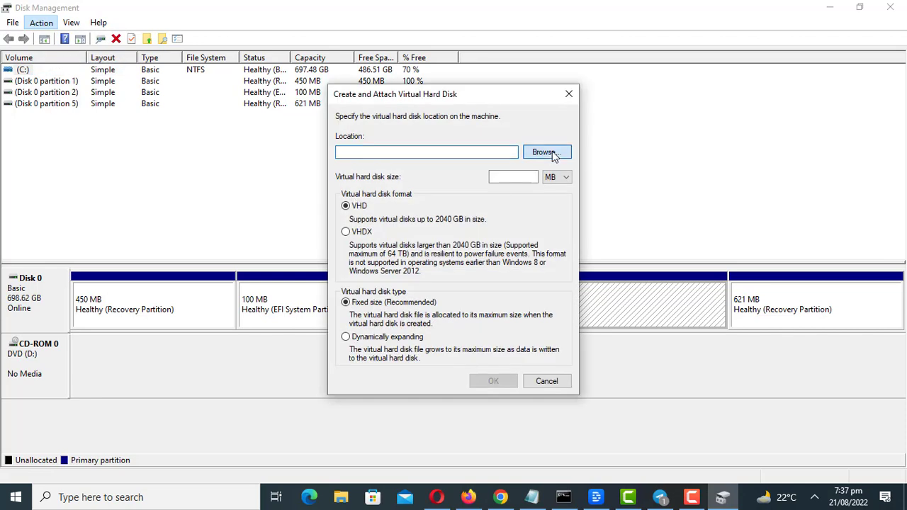
{"action": "left_click", "coordinate": [545, 151]}
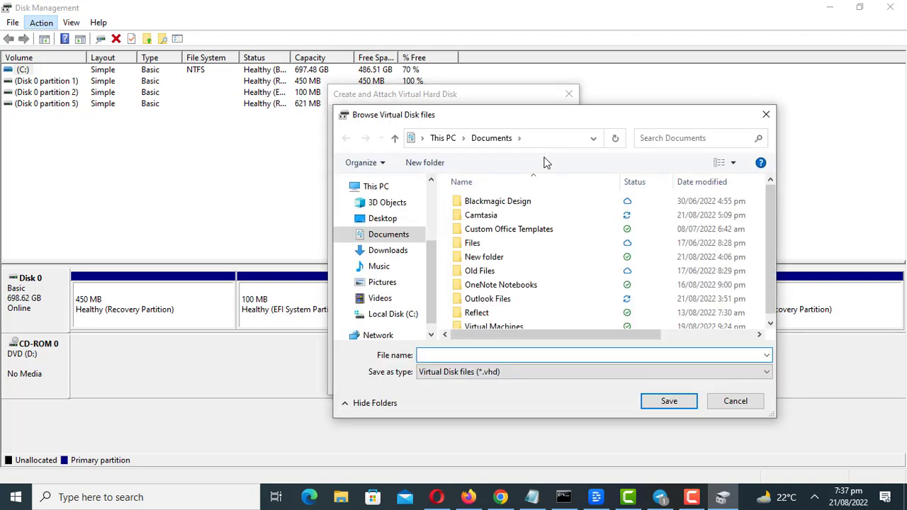
{"action": "type", "text": "My File"}
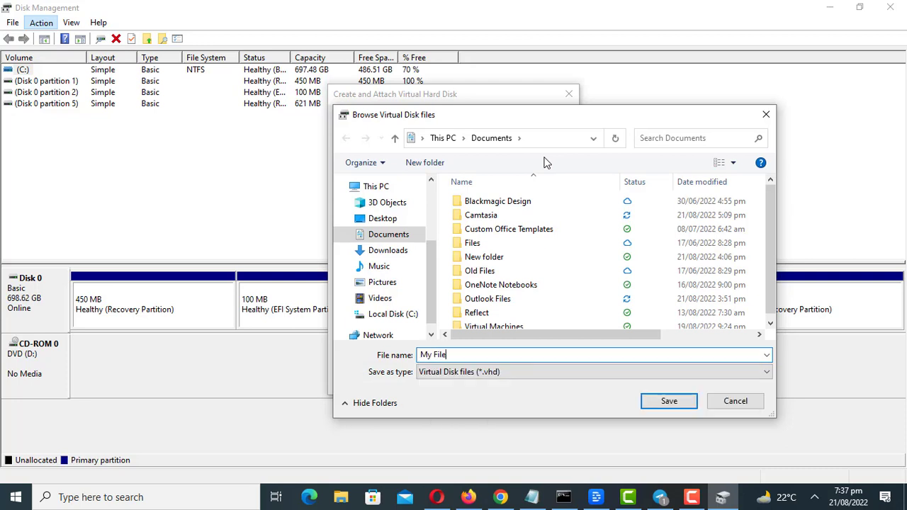
{"action": "type", "text": "s"}
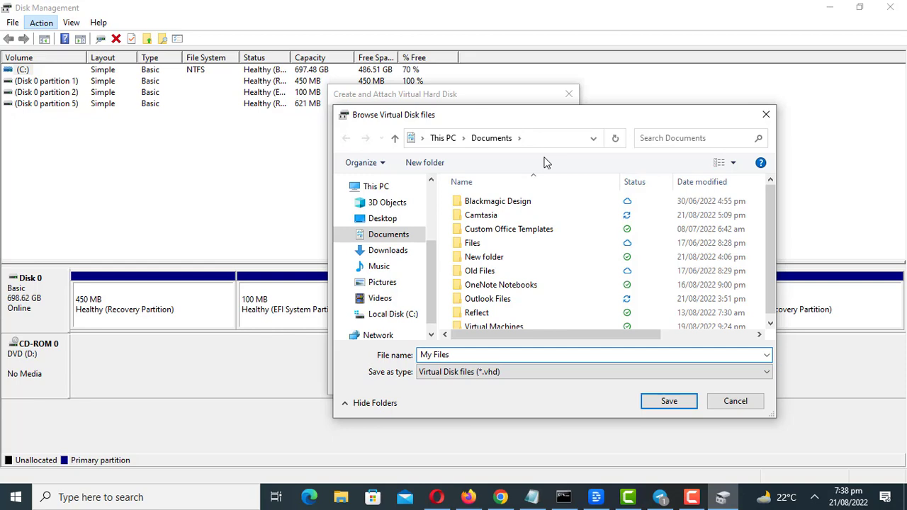
{"action": "left_click", "coordinate": [668, 400]}
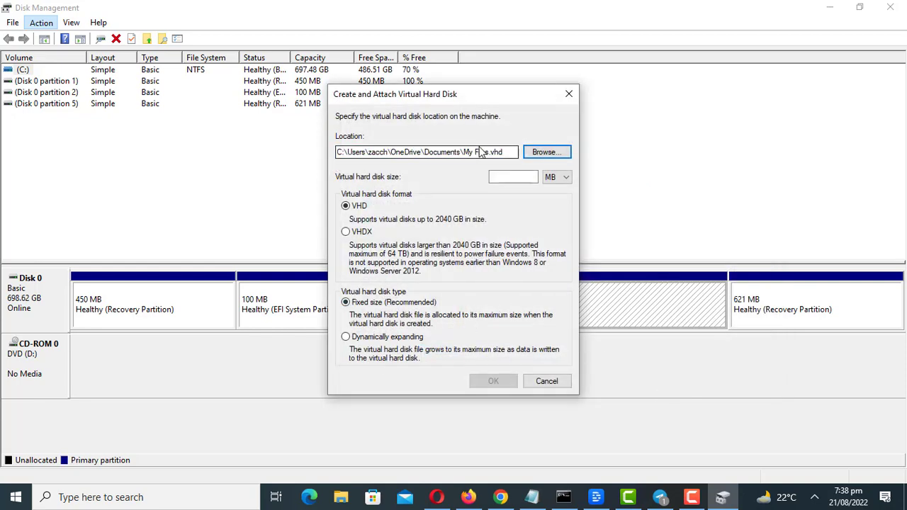
Set the virtual disk to 5 GB in VHDX format and create it.
{"action": "left_click", "coordinate": [564, 177]}
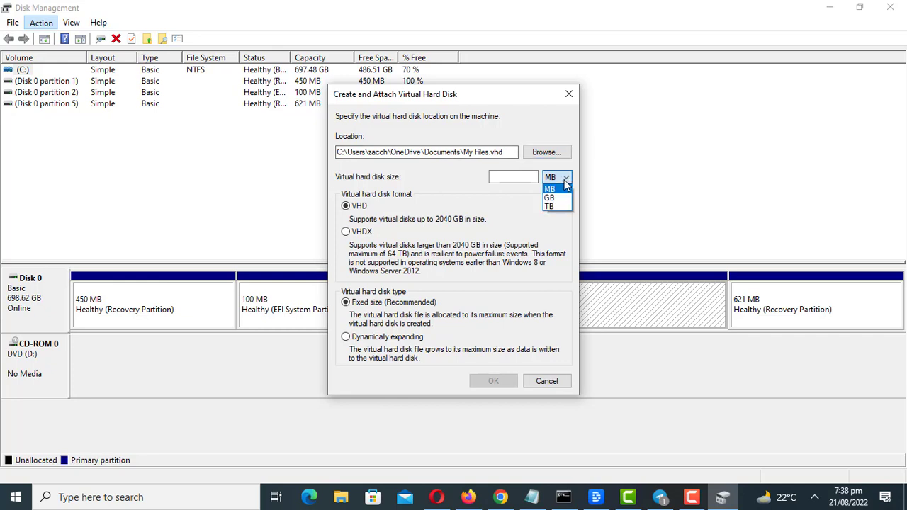
{"action": "left_click", "coordinate": [549, 197]}
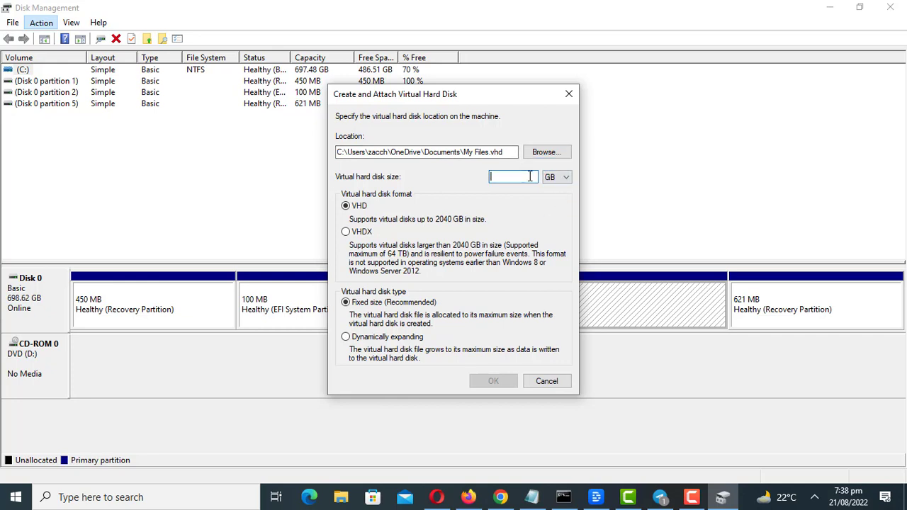
{"action": "type", "text": "5"}
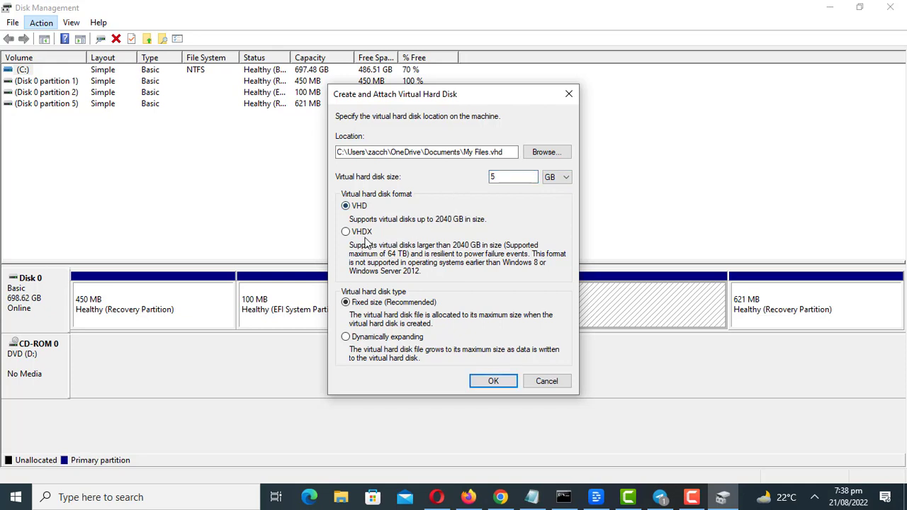
{"action": "left_click", "coordinate": [346, 231]}
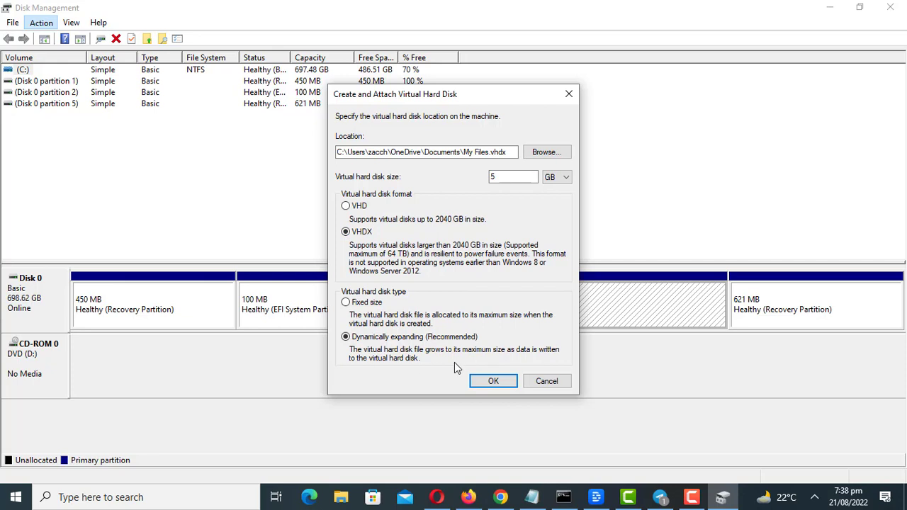
{"action": "left_click", "coordinate": [492, 380]}
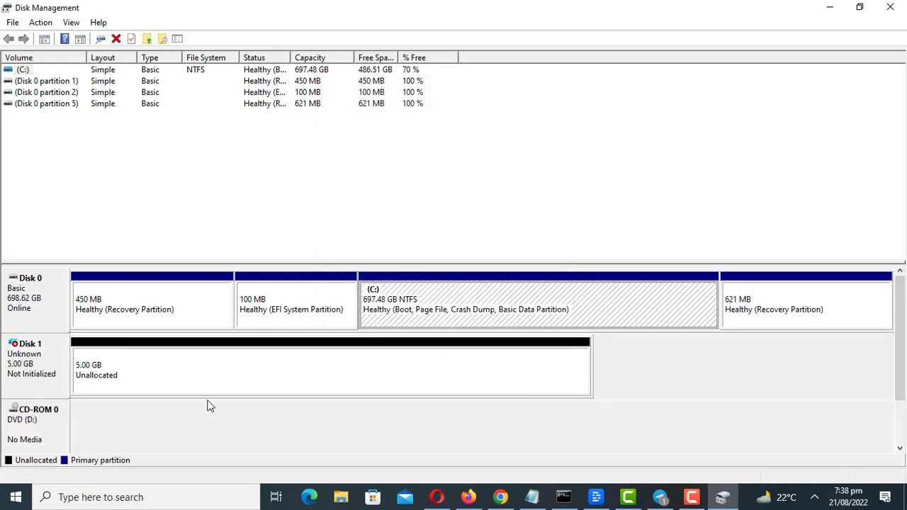
Initialize Disk 1 with GPT, then right-click its unallocated space.
{"action": "right_click", "coordinate": [32, 357]}
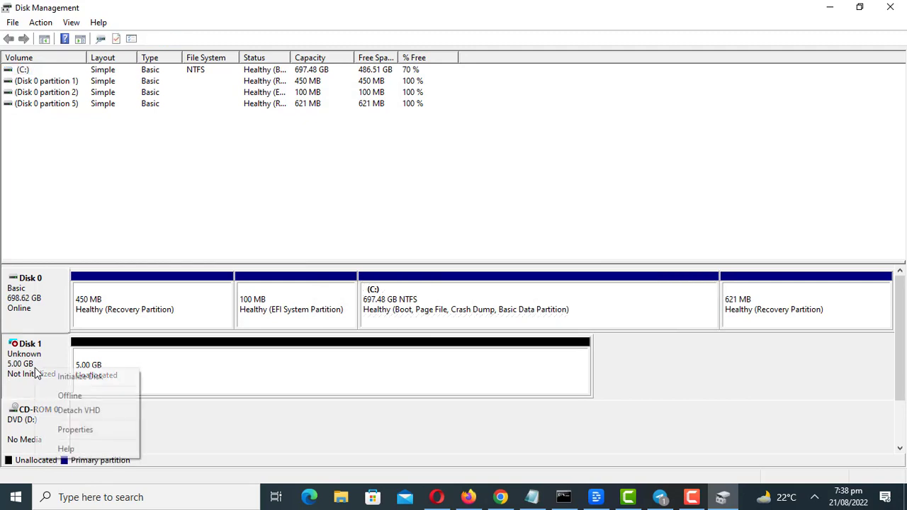
{"action": "mouse_move", "coordinate": [80, 376]}
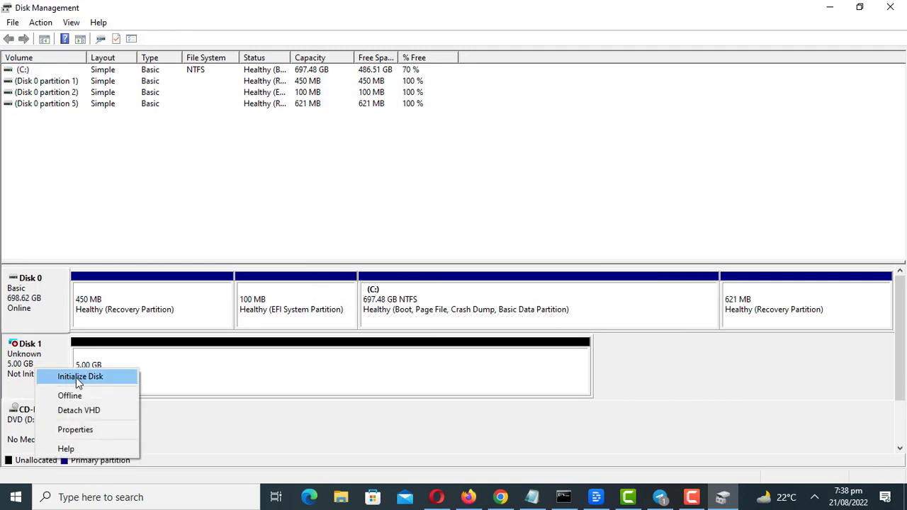
{"action": "left_click", "coordinate": [80, 376]}
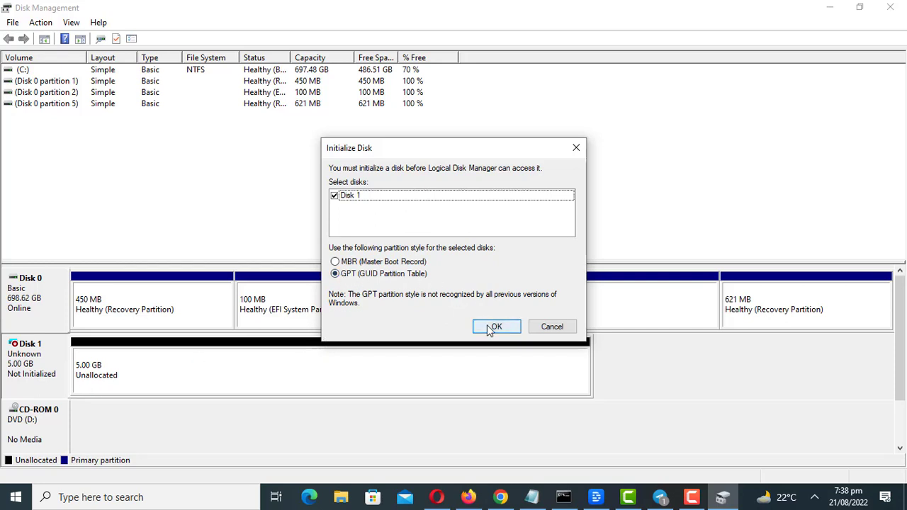
{"action": "left_click", "coordinate": [495, 327]}
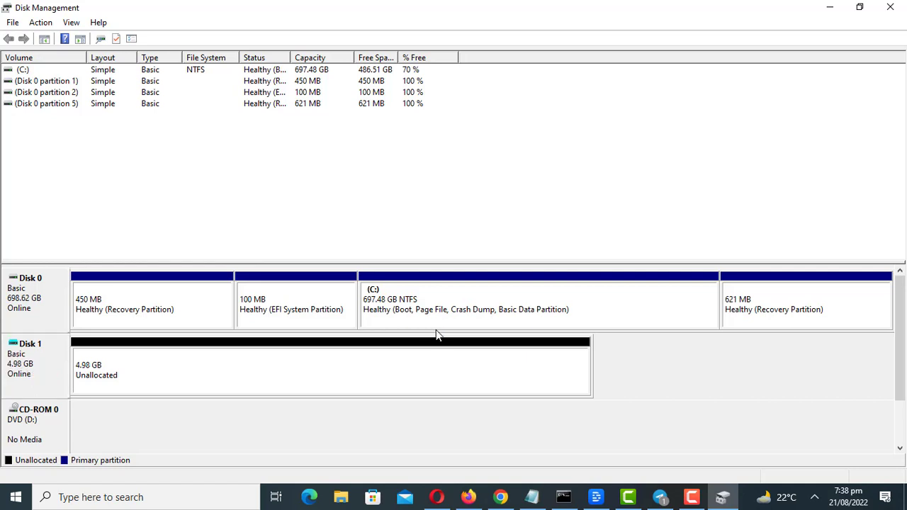
{"action": "right_click", "coordinate": [32, 357]}
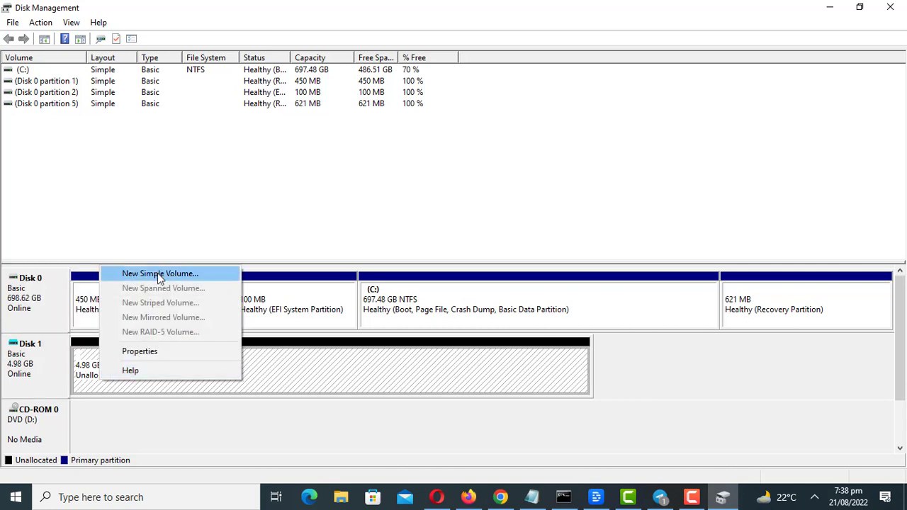
Start a New Simple Volume using the full 5102 MB with drive letter G.
{"action": "left_click", "coordinate": [161, 274]}
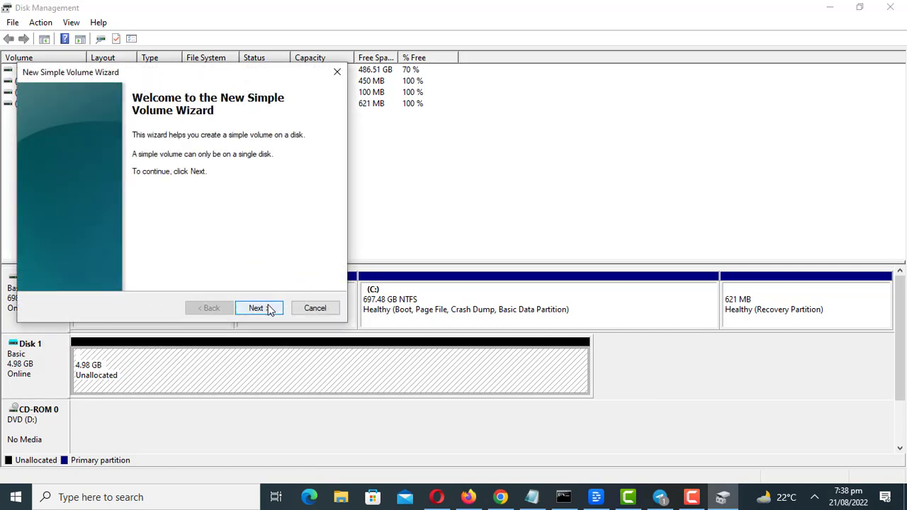
{"action": "left_click", "coordinate": [259, 308]}
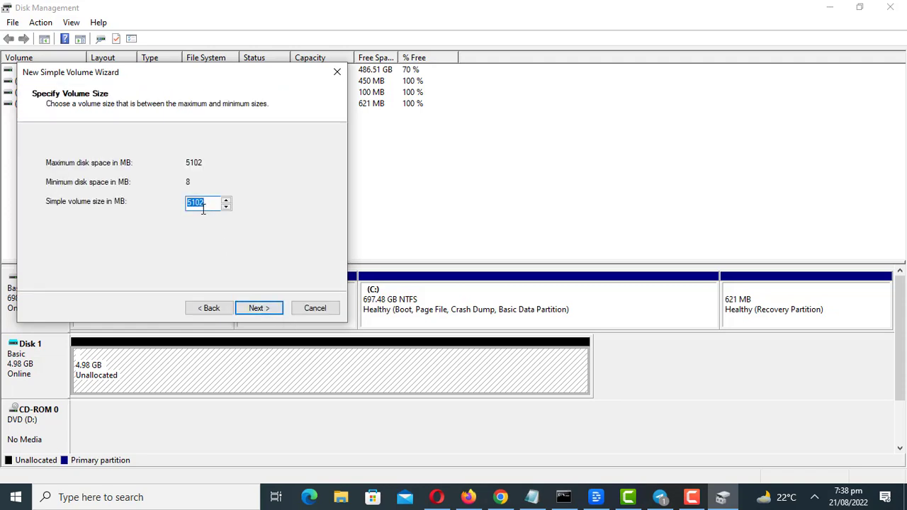
{"action": "mouse_move", "coordinate": [223, 229]}
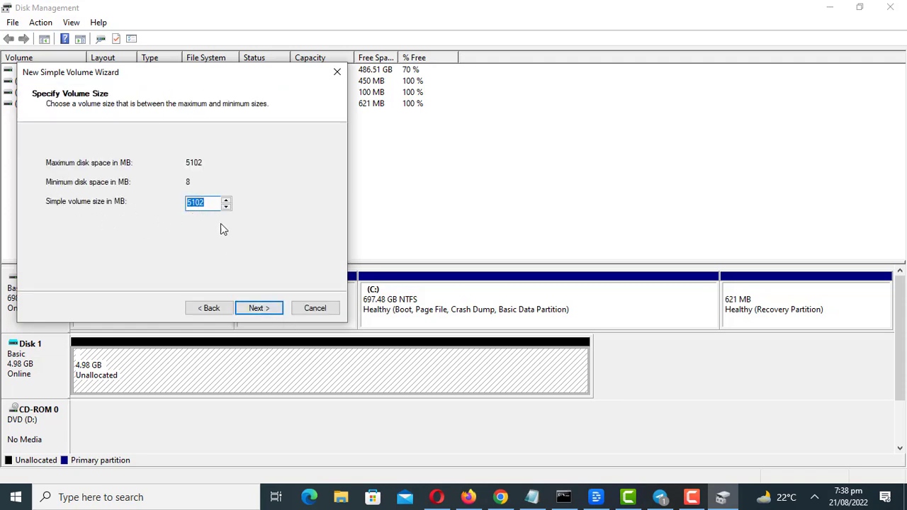
{"action": "left_click", "coordinate": [258, 308]}
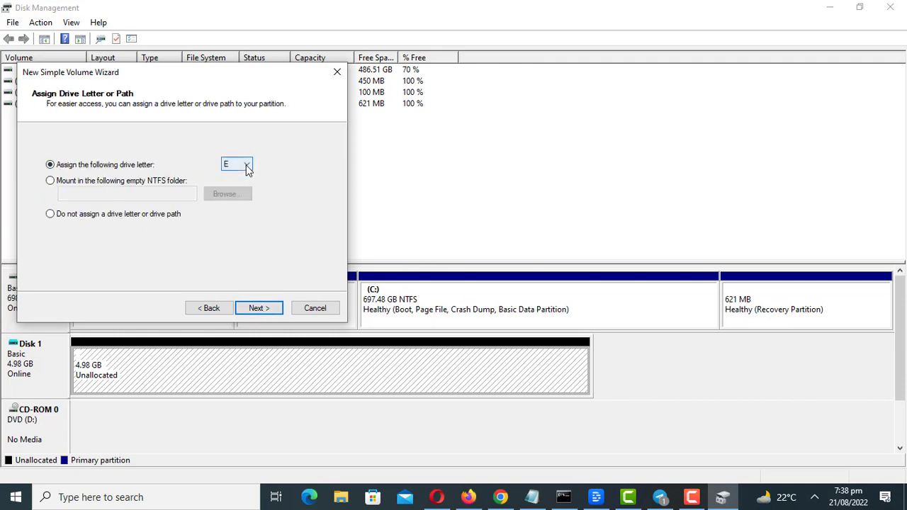
{"action": "left_click", "coordinate": [246, 164]}
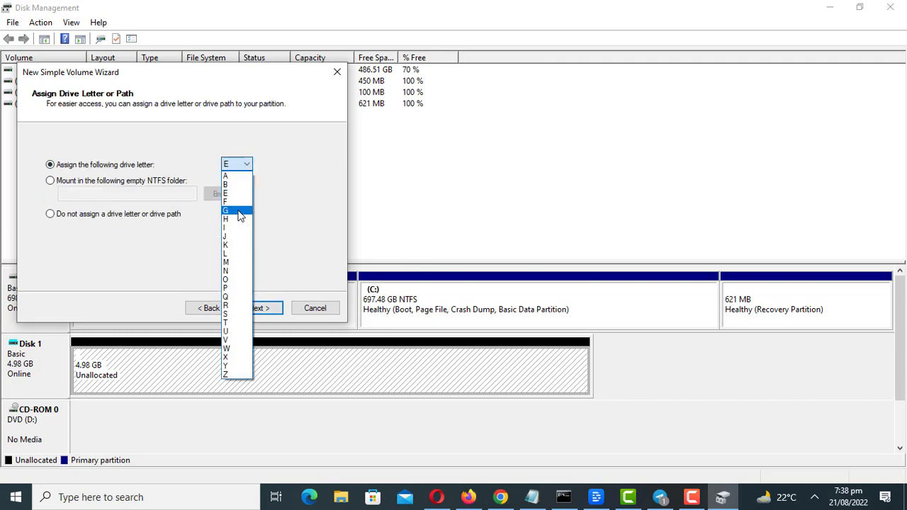
{"action": "left_click", "coordinate": [225, 210]}
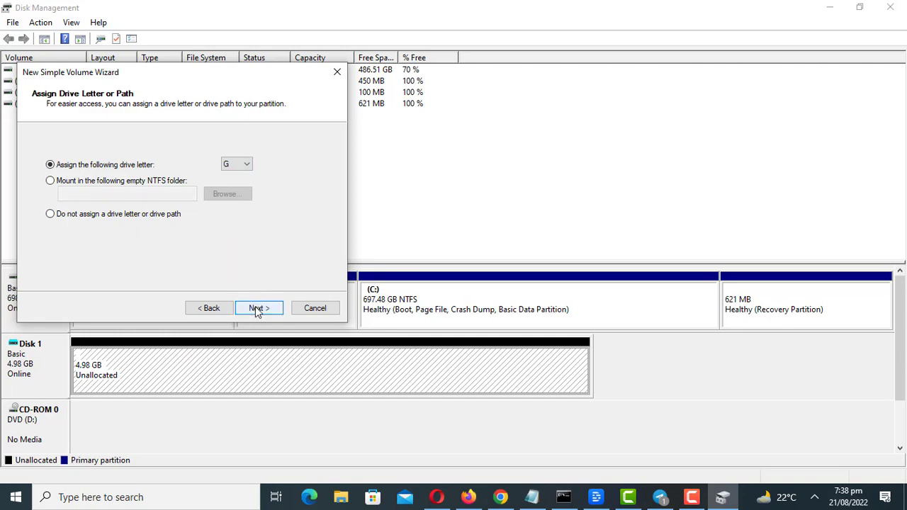
{"action": "left_click", "coordinate": [258, 307]}
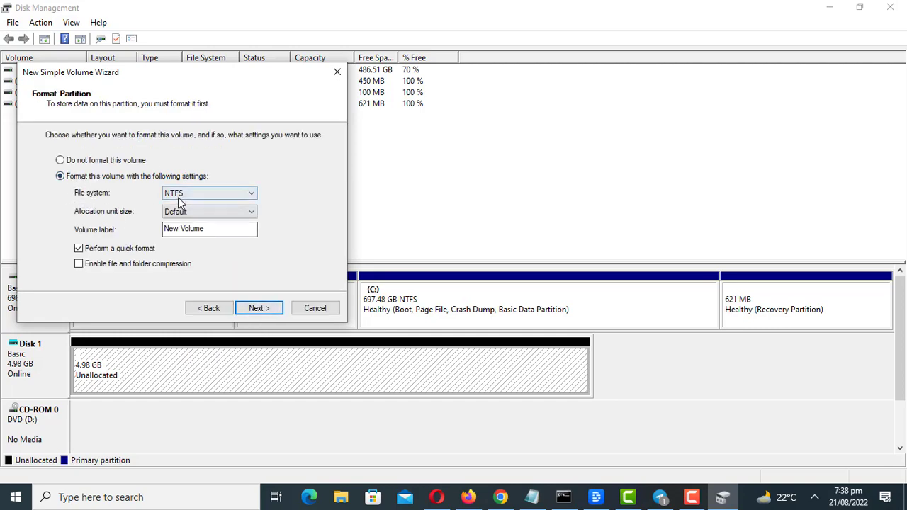
Label the volume My Files with NTFS formatting and finish the wizard.
{"action": "left_click", "coordinate": [208, 228]}
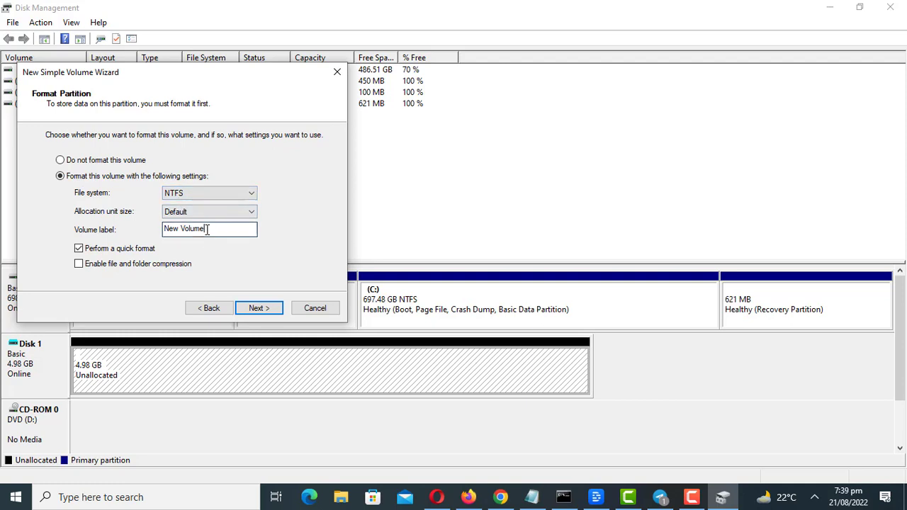
{"action": "type", "text": "My Files"}
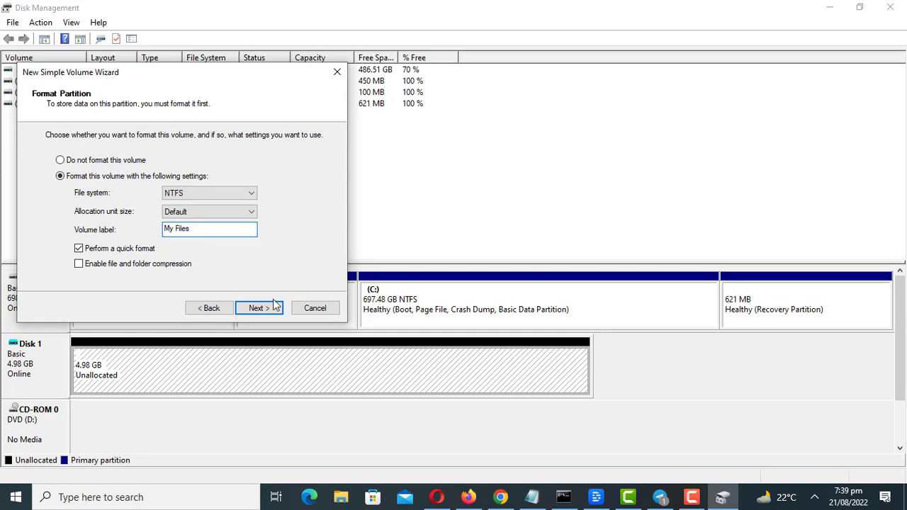
{"action": "left_click", "coordinate": [257, 307]}
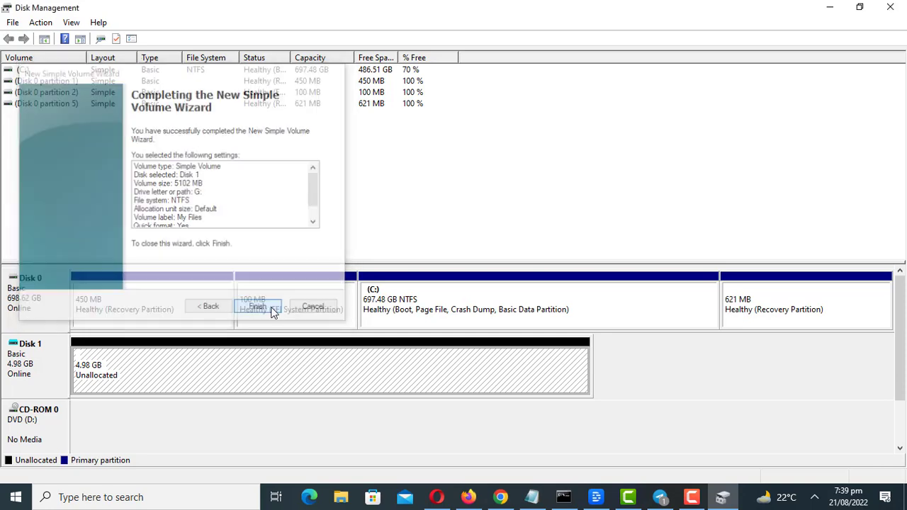
{"action": "left_click", "coordinate": [257, 306]}
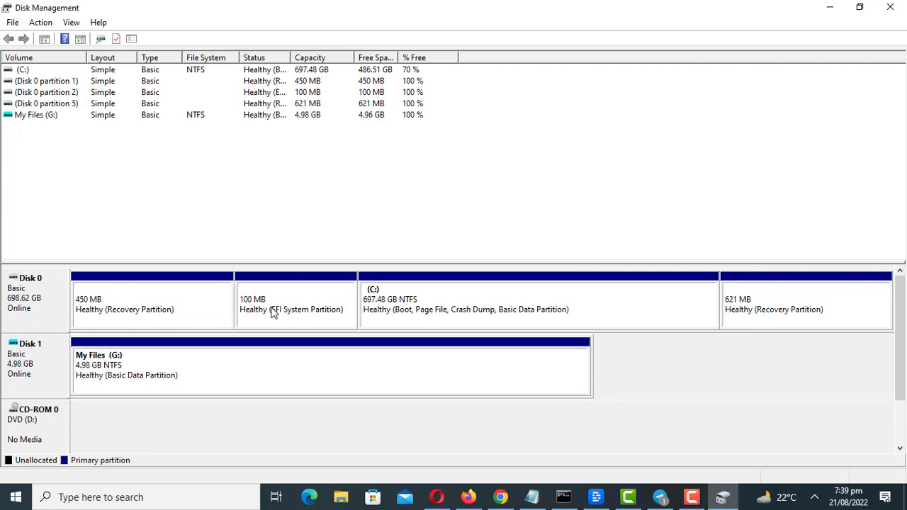
{"action": "mouse_move", "coordinate": [378, 289]}
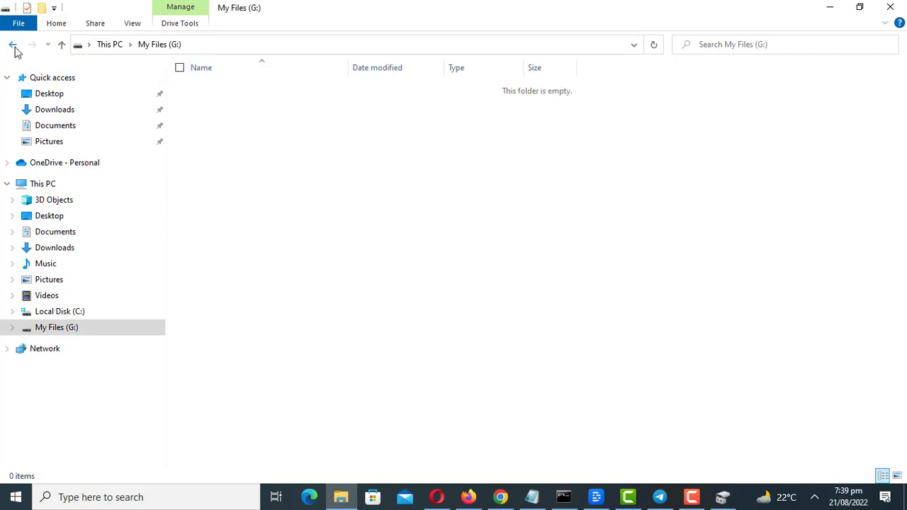
Paste Job-Opportunities-17-Aug-2022.pdf onto the My Files (G:) drive.
{"action": "left_click", "coordinate": [12, 44]}
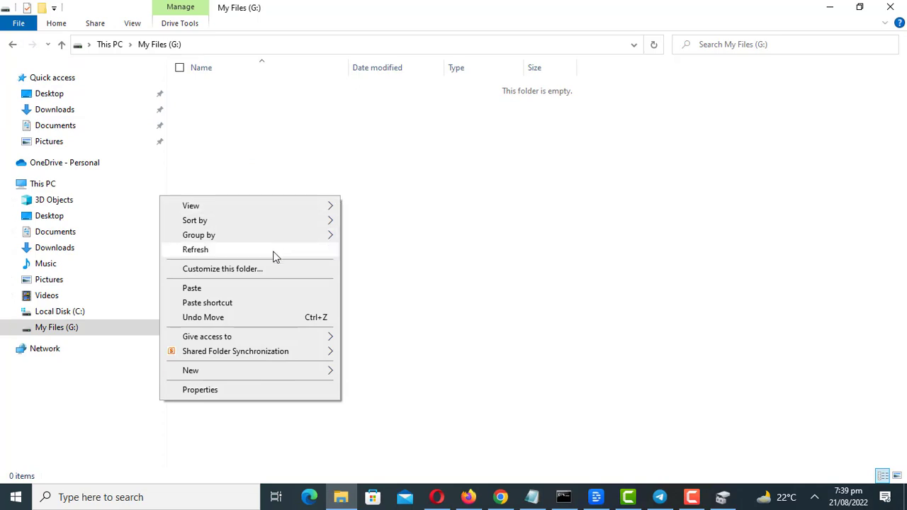
{"action": "mouse_move", "coordinate": [248, 289]}
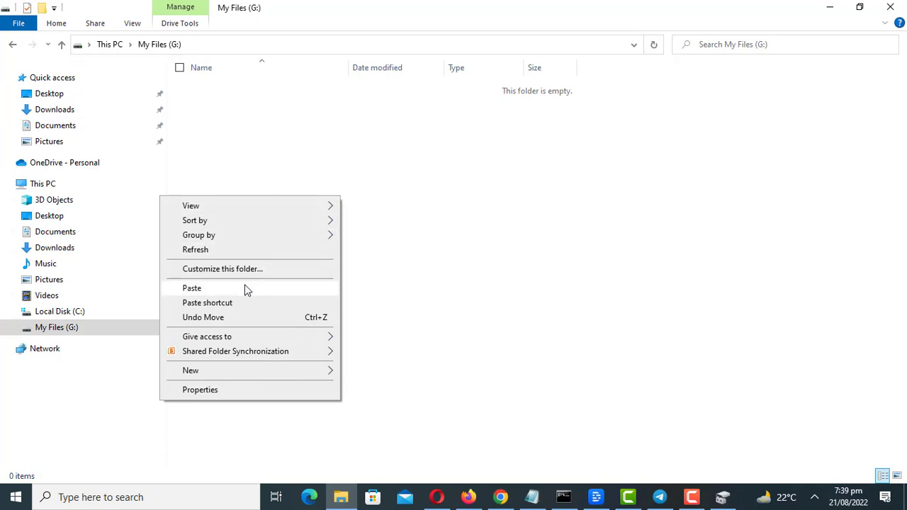
{"action": "mouse_move", "coordinate": [590, 141]}
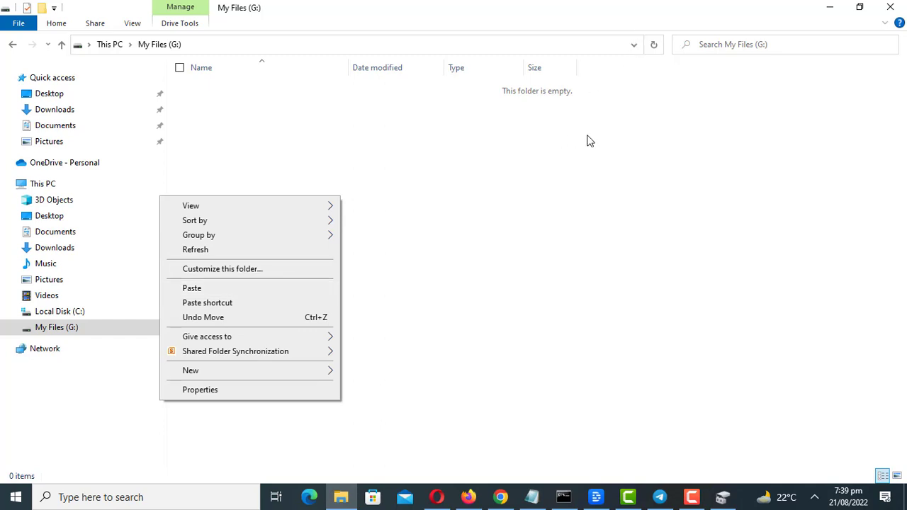
{"action": "left_click", "coordinate": [191, 288]}
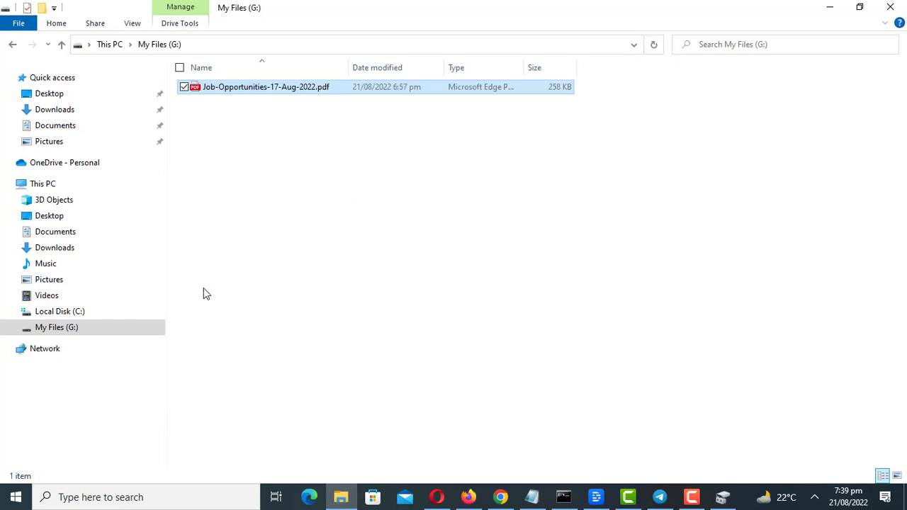
Turn on BitLocker for My Files (G:) from its This PC context menu.
{"action": "left_click", "coordinate": [43, 183]}
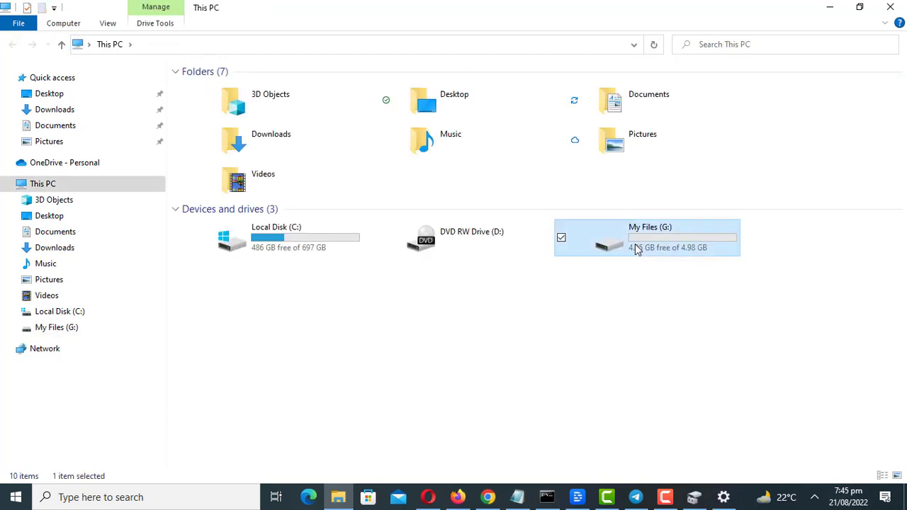
{"action": "right_click", "coordinate": [646, 238]}
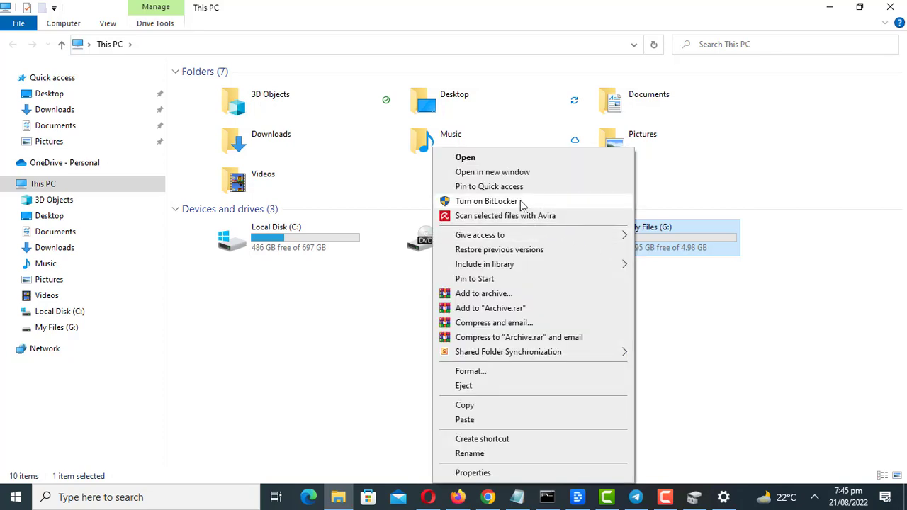
{"action": "left_click", "coordinate": [521, 205]}
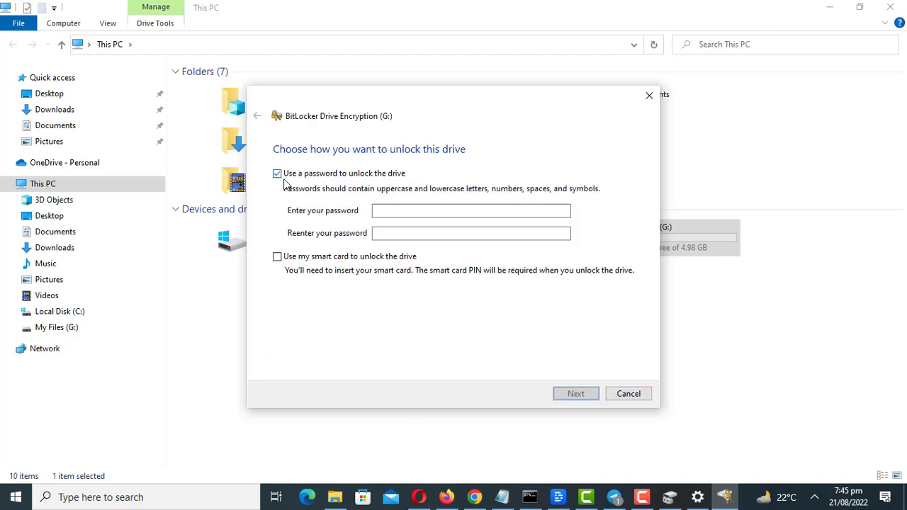
{"action": "left_click", "coordinate": [471, 210]}
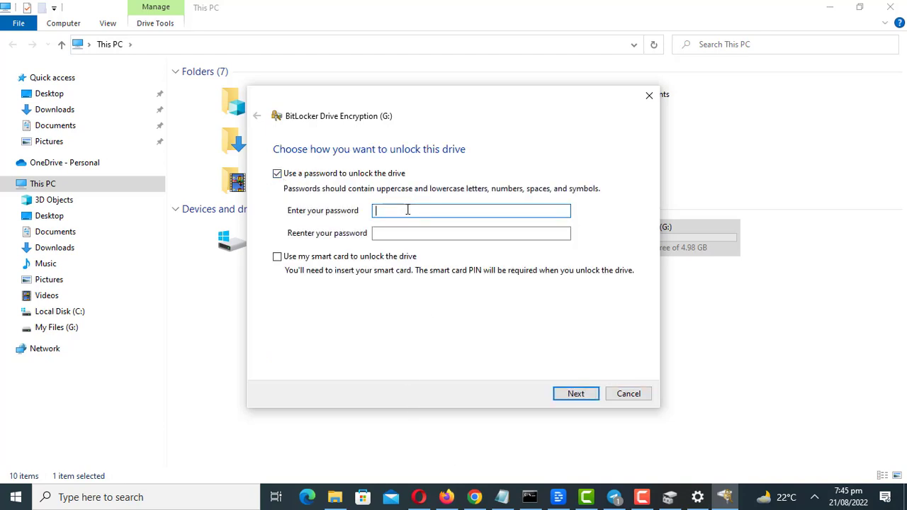
{"action": "type", "text": "password"}
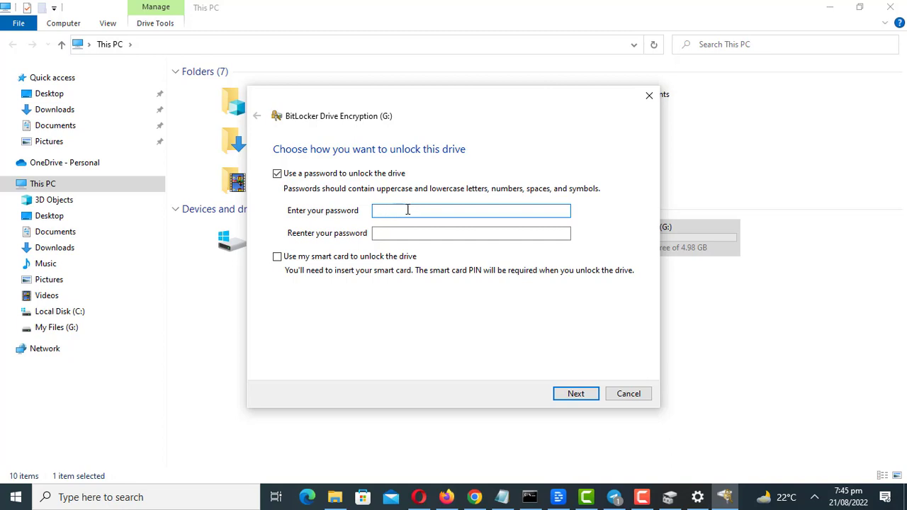
{"action": "type", "text": "password"}
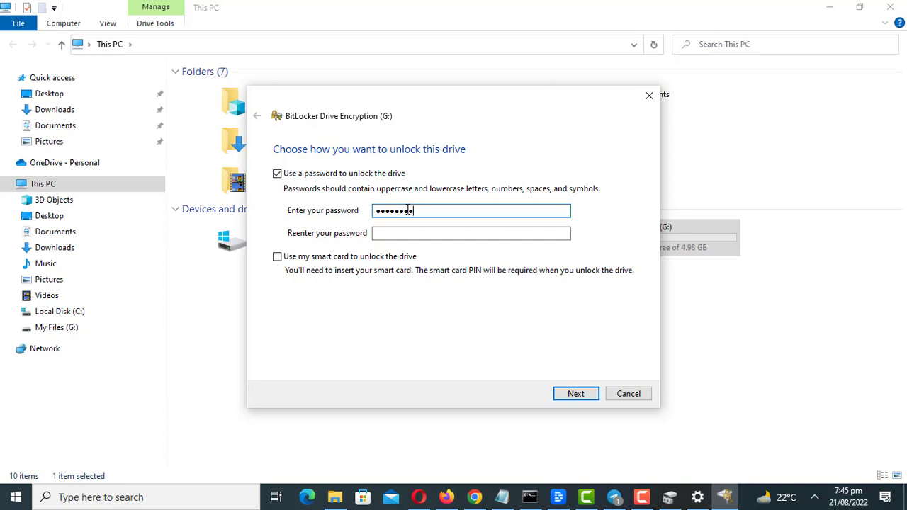
{"action": "left_click", "coordinate": [471, 233]}
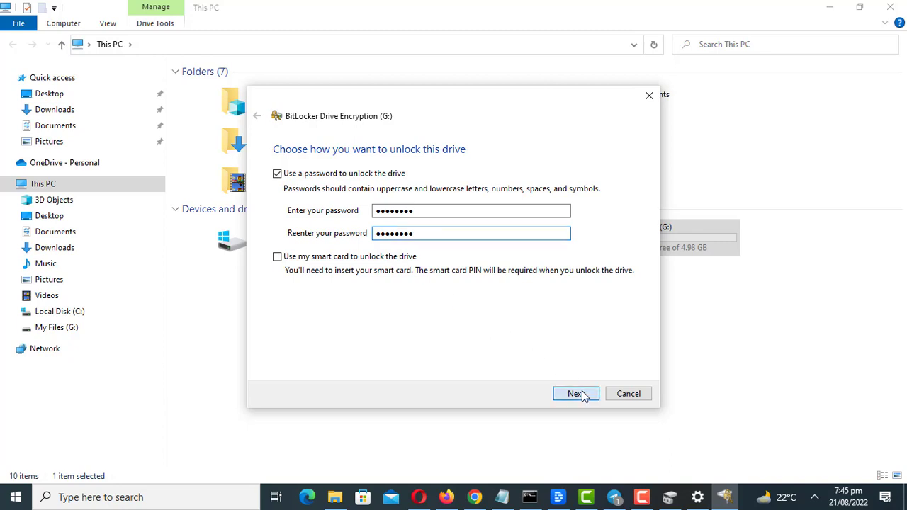
{"action": "left_click", "coordinate": [575, 394]}
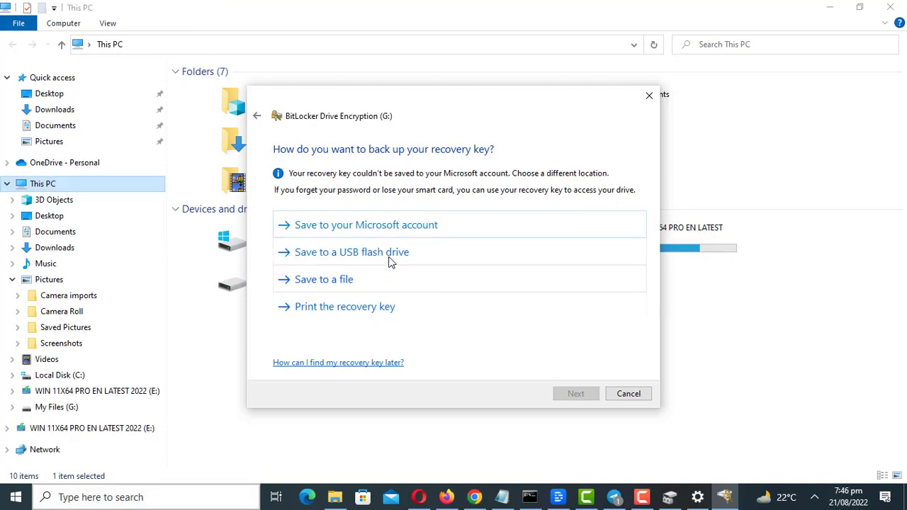
Save the recovery key to the USB flash drive E:.
{"action": "left_click", "coordinate": [352, 252]}
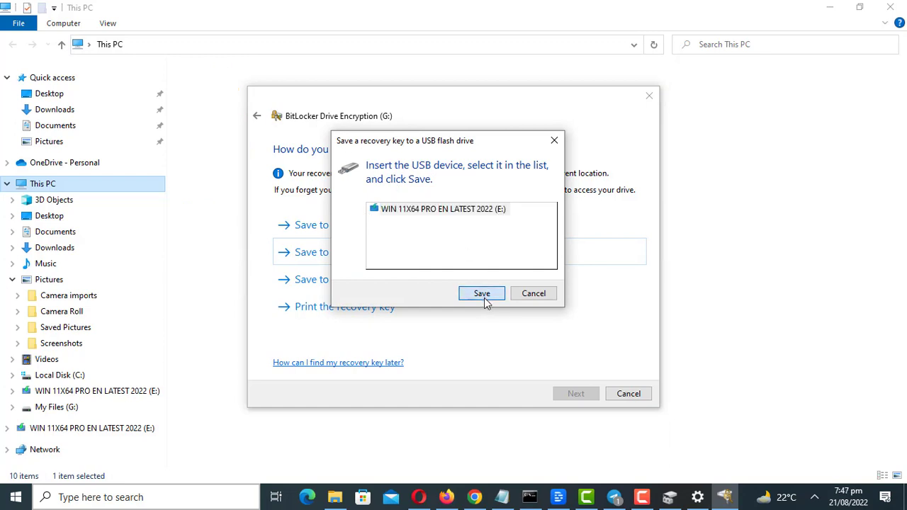
{"action": "left_click", "coordinate": [481, 293]}
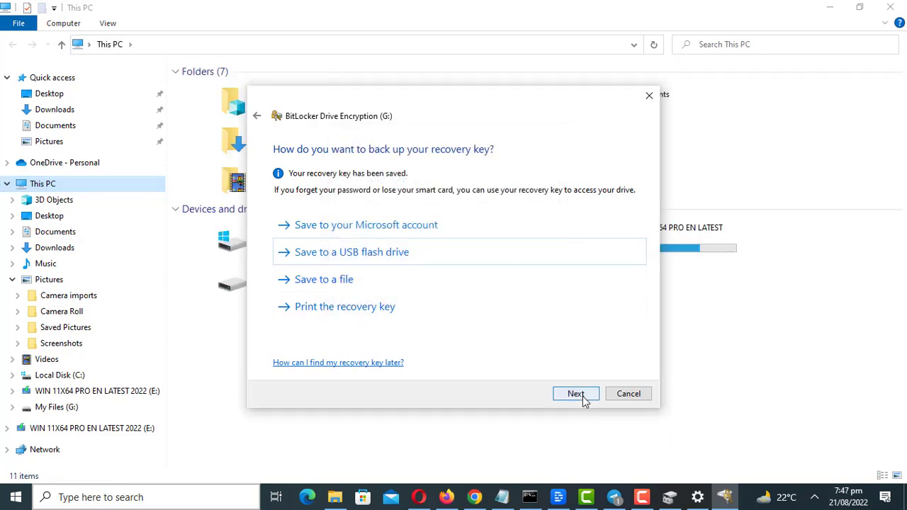
Keep used-space-only encryption and new encryption mode, then start encrypting G:.
{"action": "left_click", "coordinate": [576, 394]}
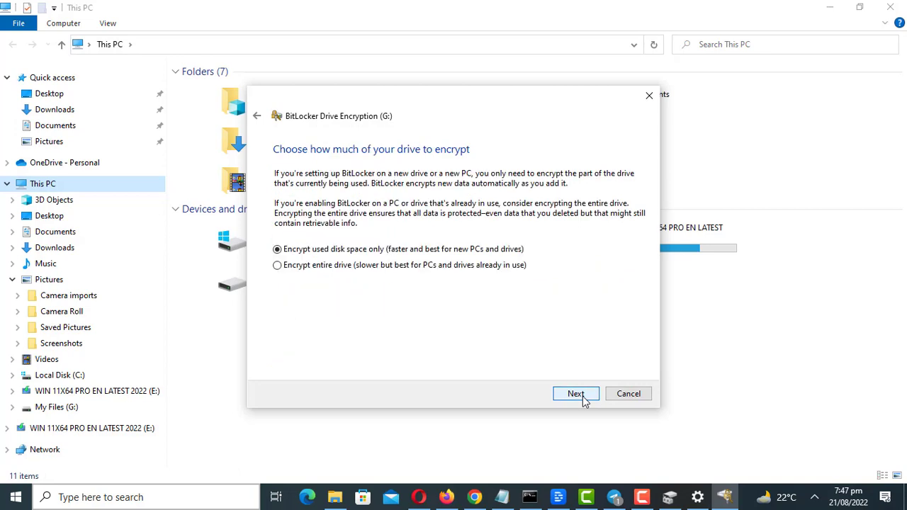
{"action": "left_click", "coordinate": [575, 393]}
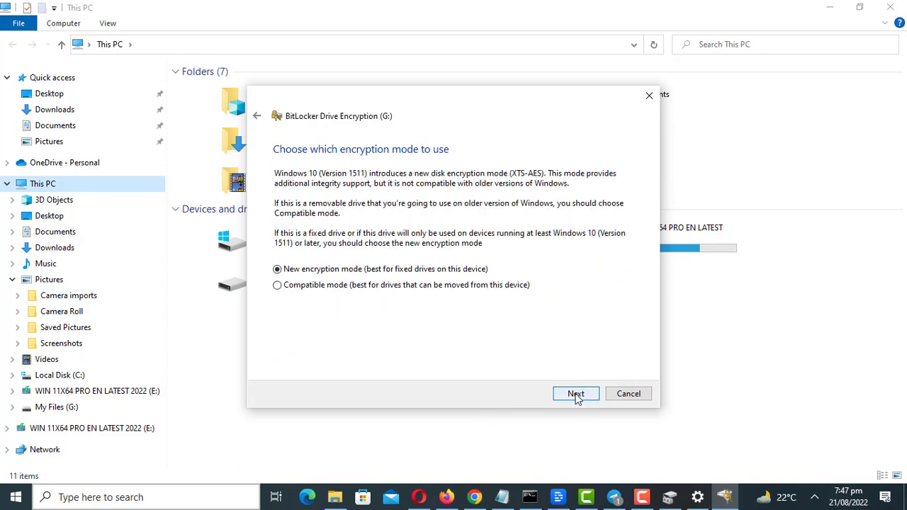
{"action": "left_click", "coordinate": [575, 393]}
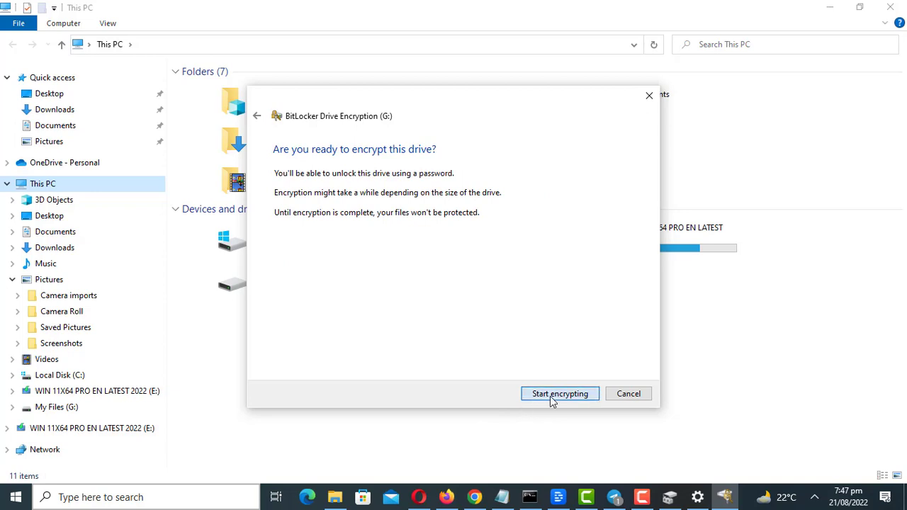
{"action": "left_click", "coordinate": [559, 393]}
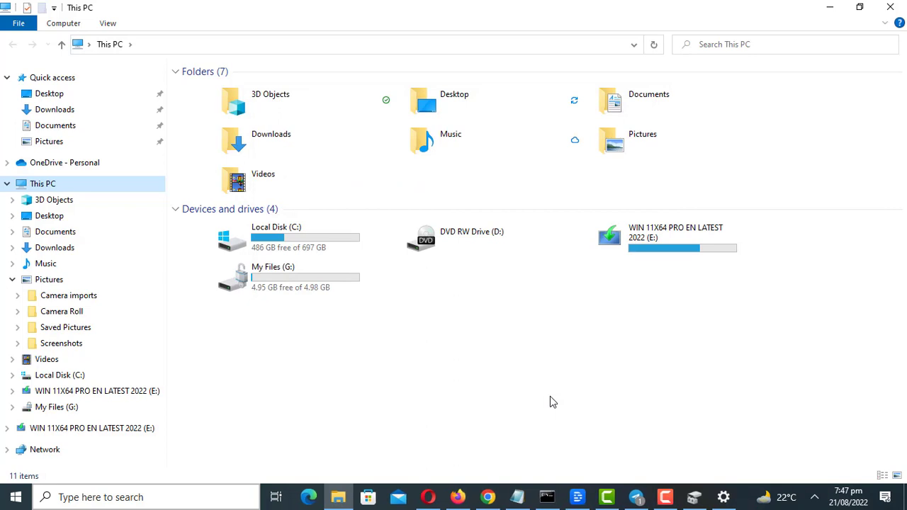
{"action": "mouse_move", "coordinate": [501, 478]}
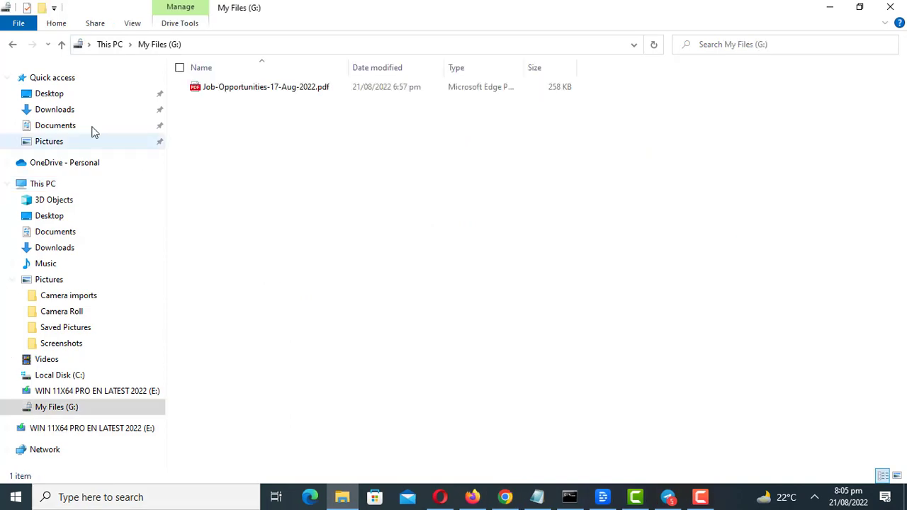
Eject the My Files (G:) drive from This PC.
{"action": "left_click", "coordinate": [43, 183]}
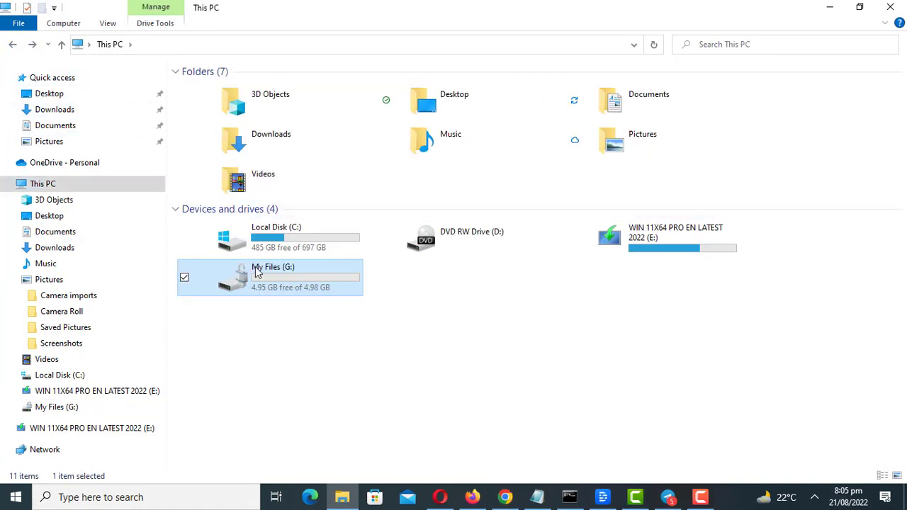
{"action": "right_click", "coordinate": [273, 276]}
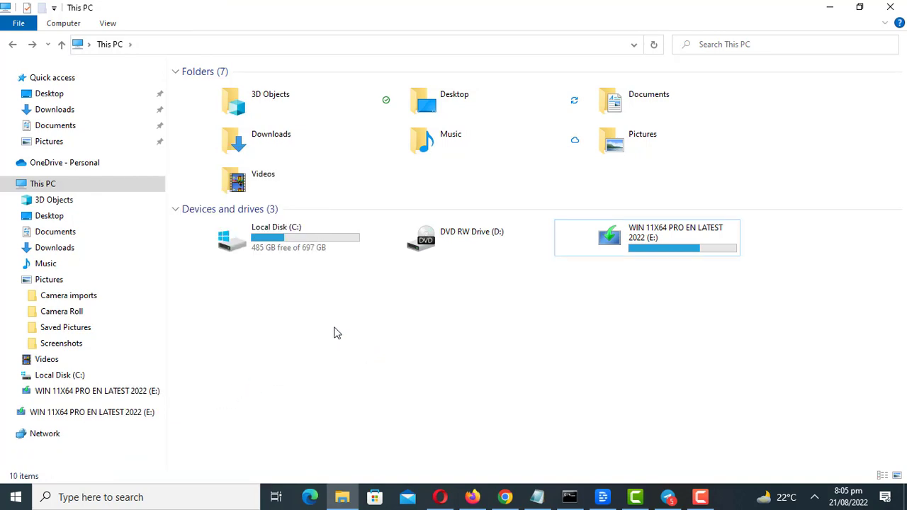
{"action": "mouse_move", "coordinate": [357, 378]}
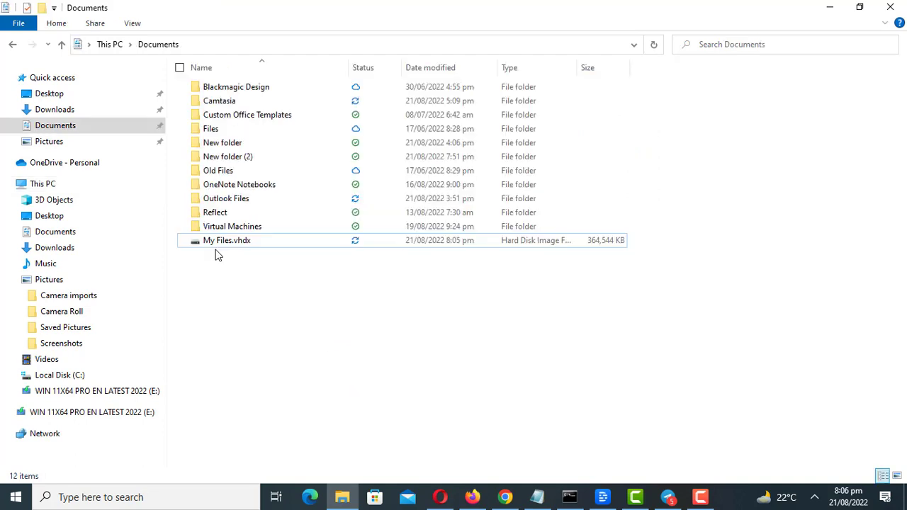
Mount My Files.vhdx from Documents and return to This PC.
{"action": "left_click", "coordinate": [227, 240]}
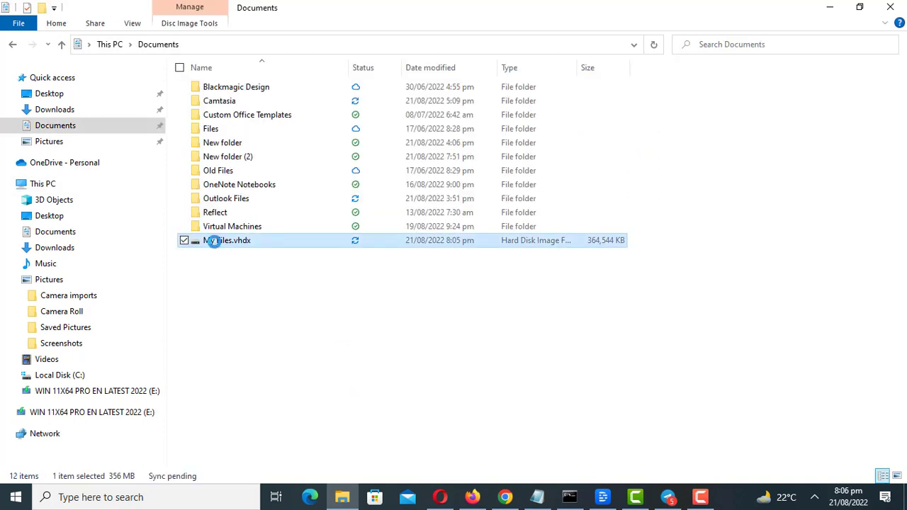
{"action": "right_click", "coordinate": [227, 240]}
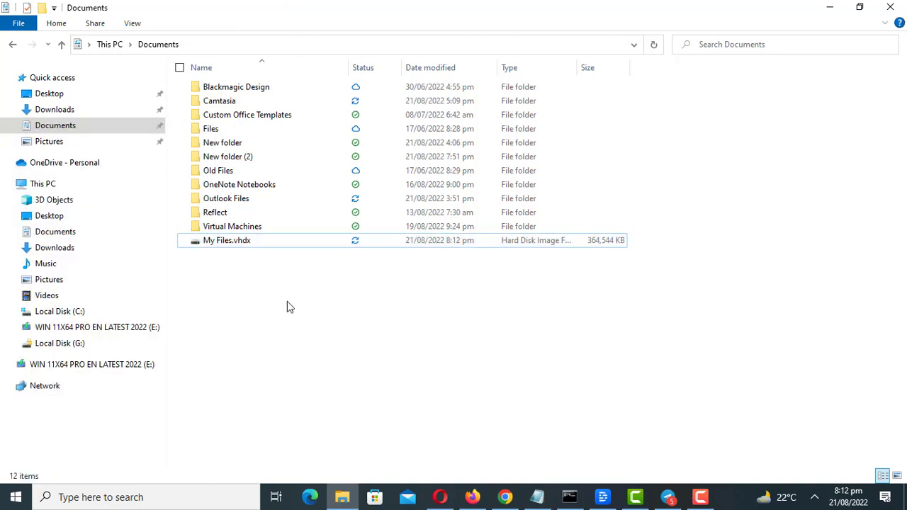
{"action": "left_click", "coordinate": [43, 184]}
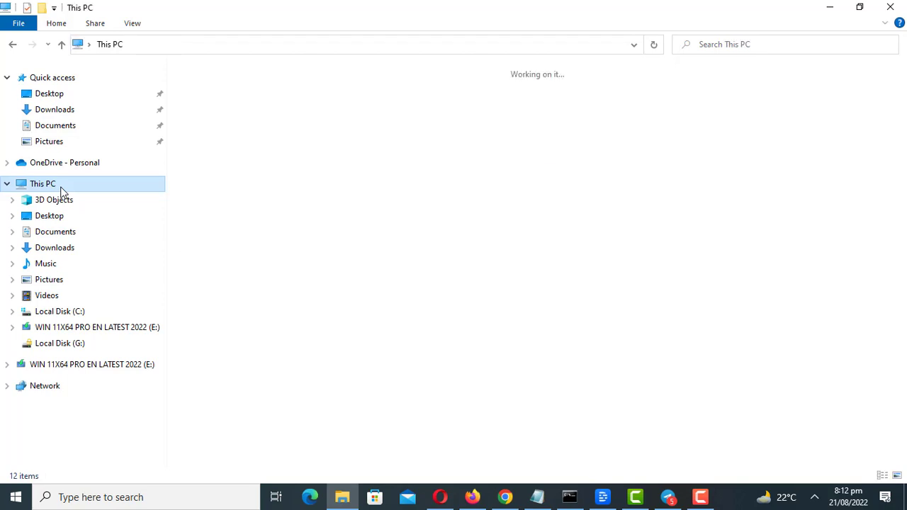
Open the padlocked Local Disk (G:) from This PC to get the BitLocker unlock prompt.
{"action": "left_click", "coordinate": [43, 184]}
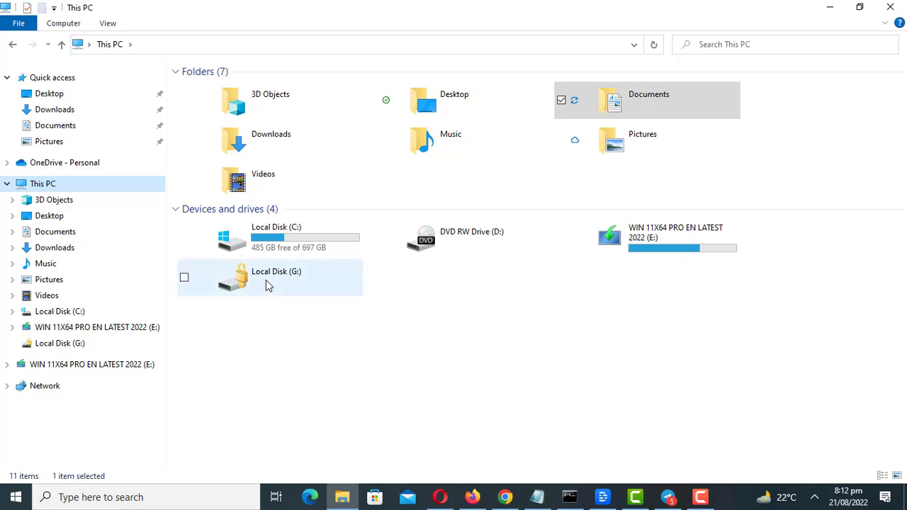
{"action": "right_click", "coordinate": [269, 277]}
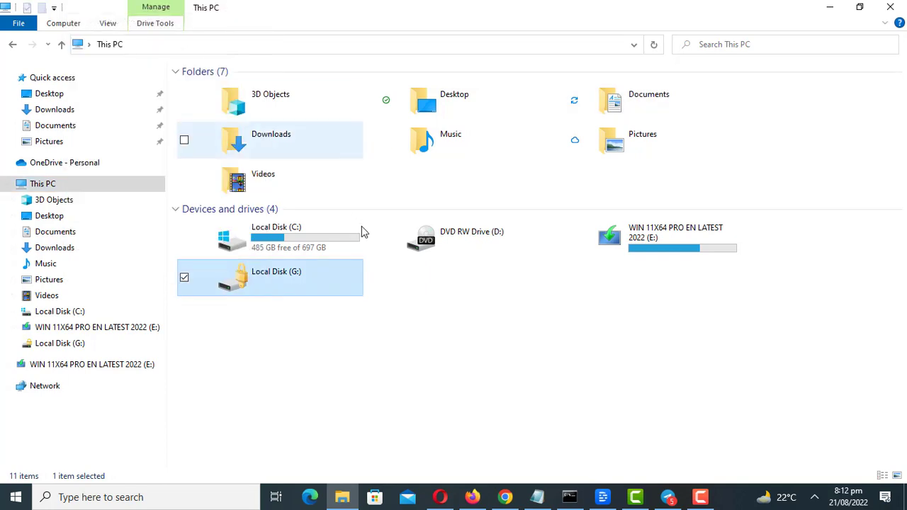
{"action": "double_click", "coordinate": [269, 276]}
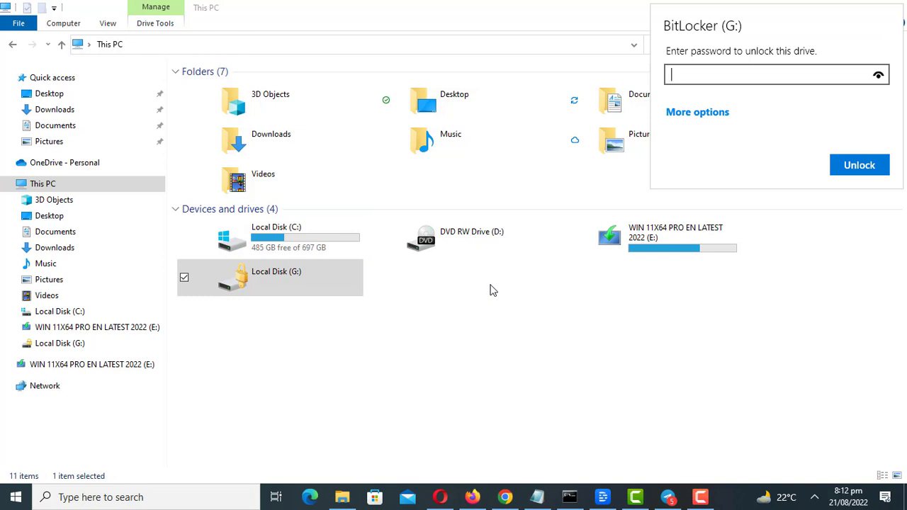
Enter the BitLocker password to unlock G:, then view My Files (G:) in This PC.
{"action": "type", "text": "password"}
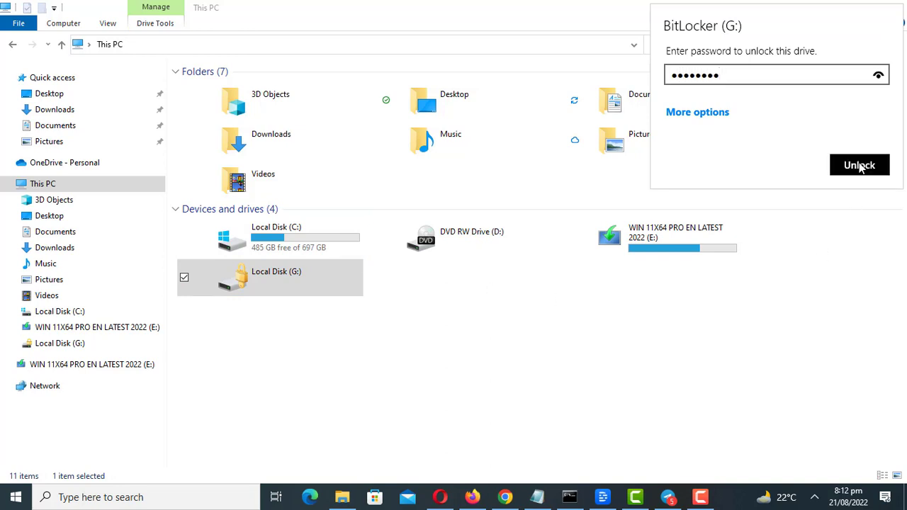
{"action": "mouse_move", "coordinate": [819, 276]}
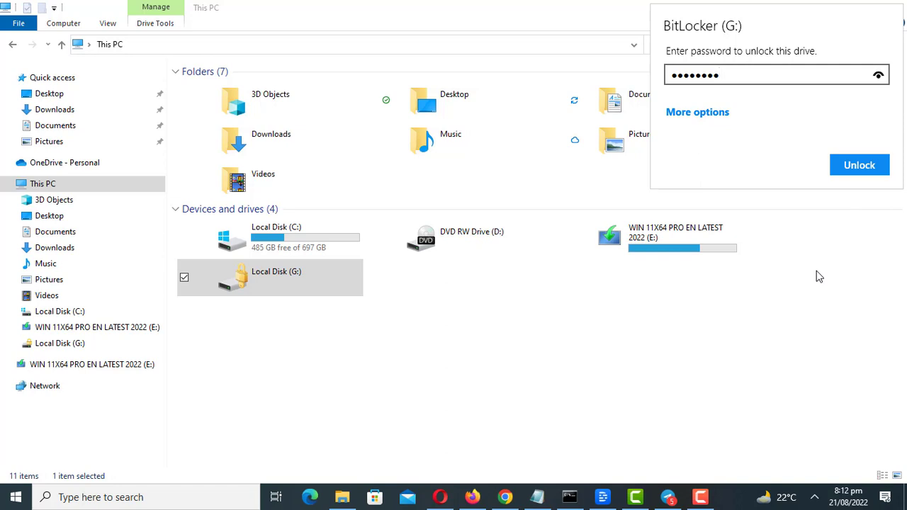
{"action": "left_click", "coordinate": [859, 165]}
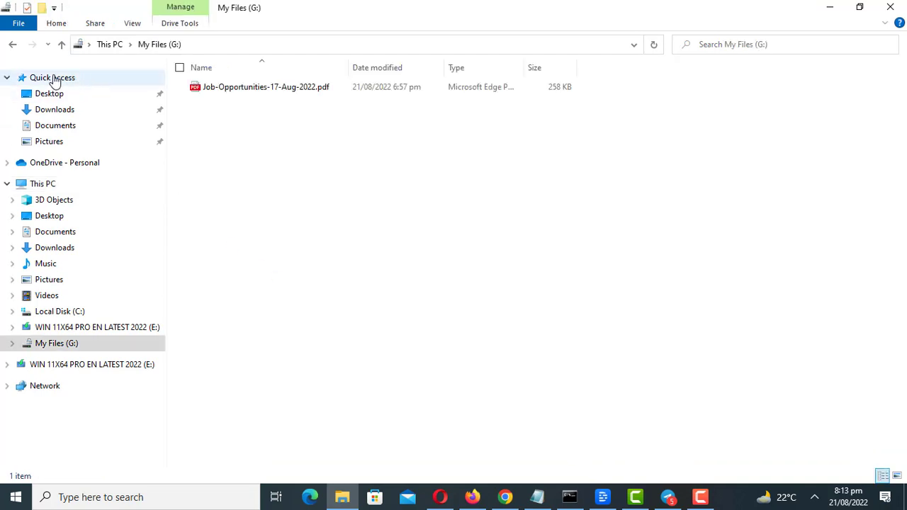
{"action": "left_click", "coordinate": [42, 183]}
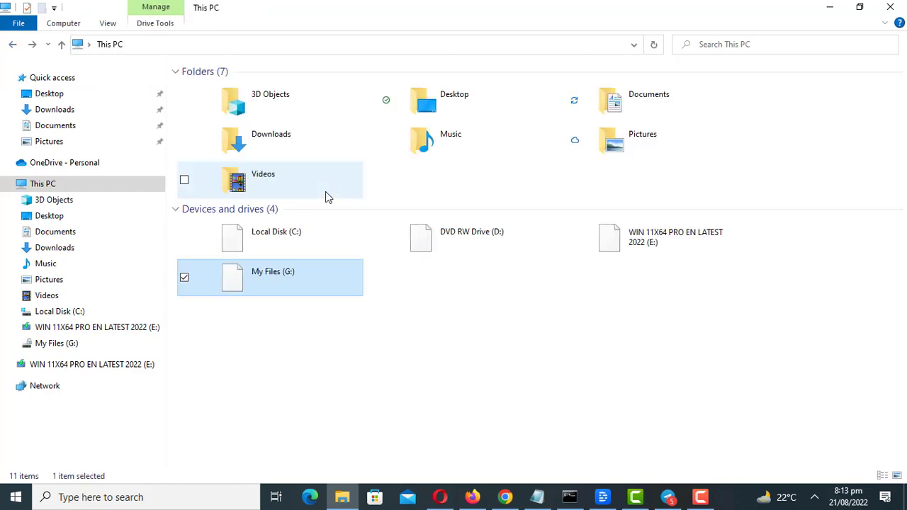